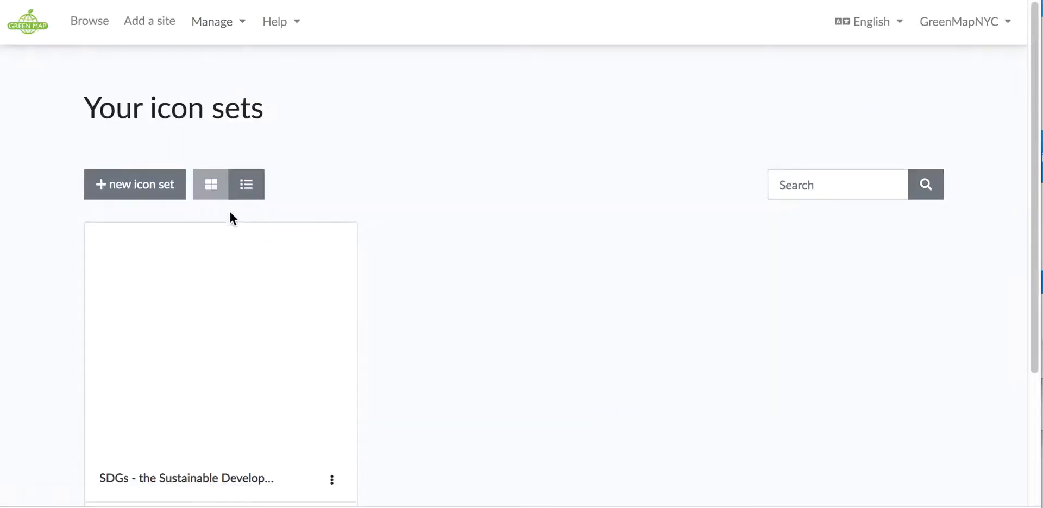
Open the SDGs icon set and scroll through goal icons like No Poverty and Climate Action
{"action": "scroll", "scroll_direction": "down", "scroll_amount": 3}
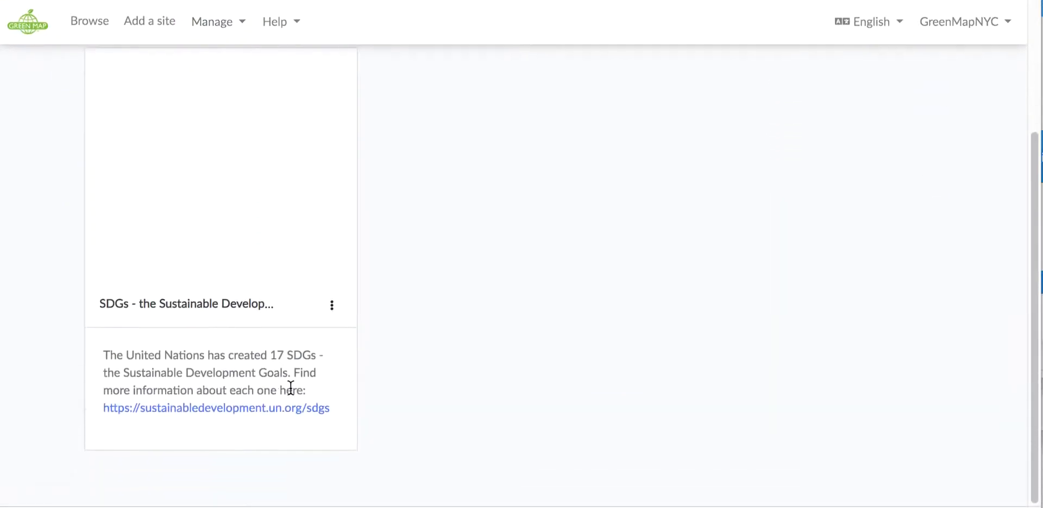
{"action": "left_click", "coordinate": [331, 304]}
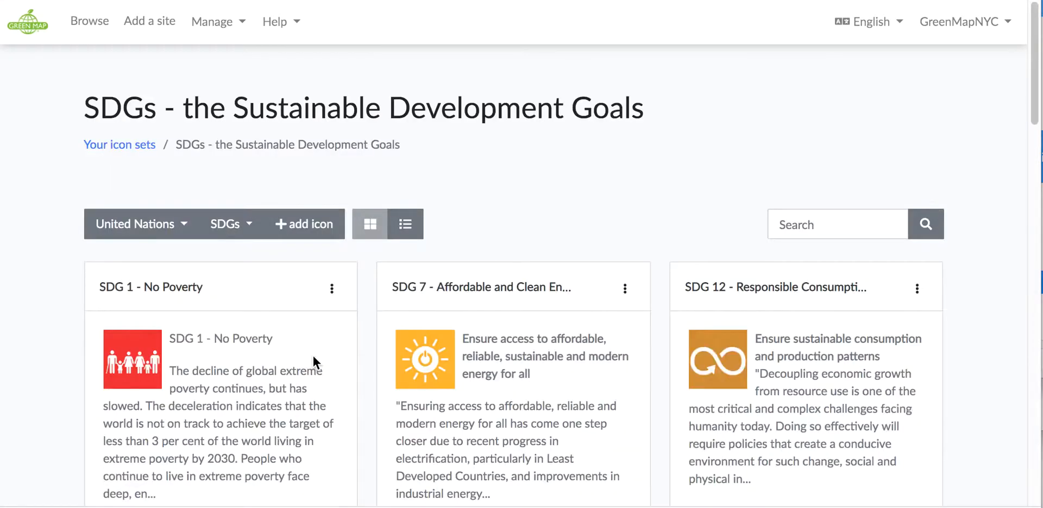
{"action": "scroll", "scroll_direction": "down", "scroll_amount": 3}
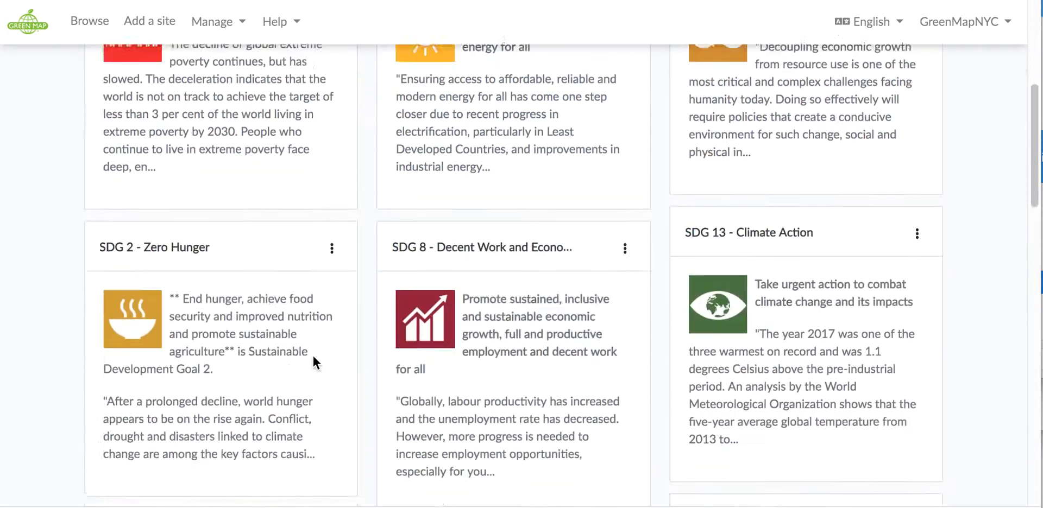
{"action": "scroll", "scroll_direction": "down", "scroll_amount": 3}
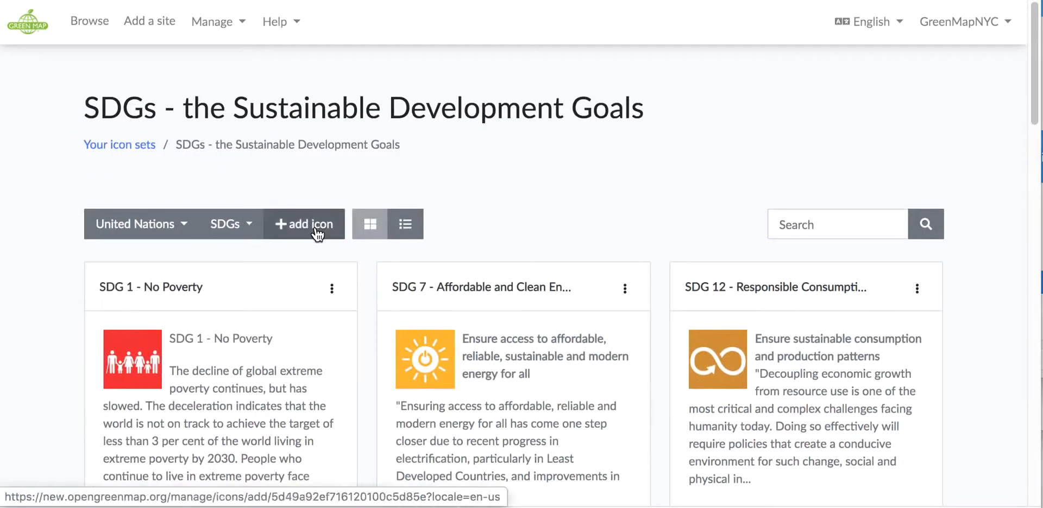
Use '+ add icon' to bring up a blank New icon form in the SDGs set
{"action": "left_click", "coordinate": [304, 224]}
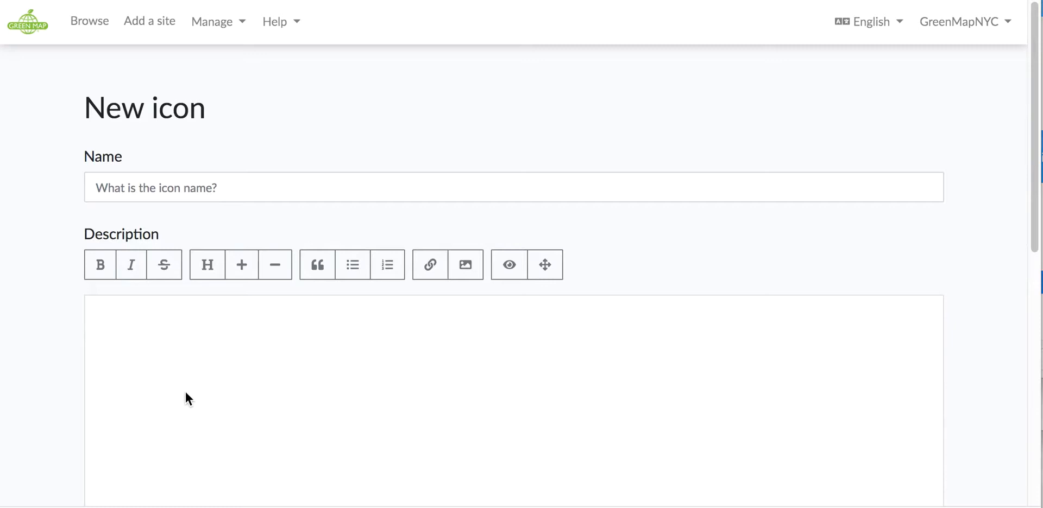
{"action": "scroll", "scroll_direction": "down", "scroll_amount": 3}
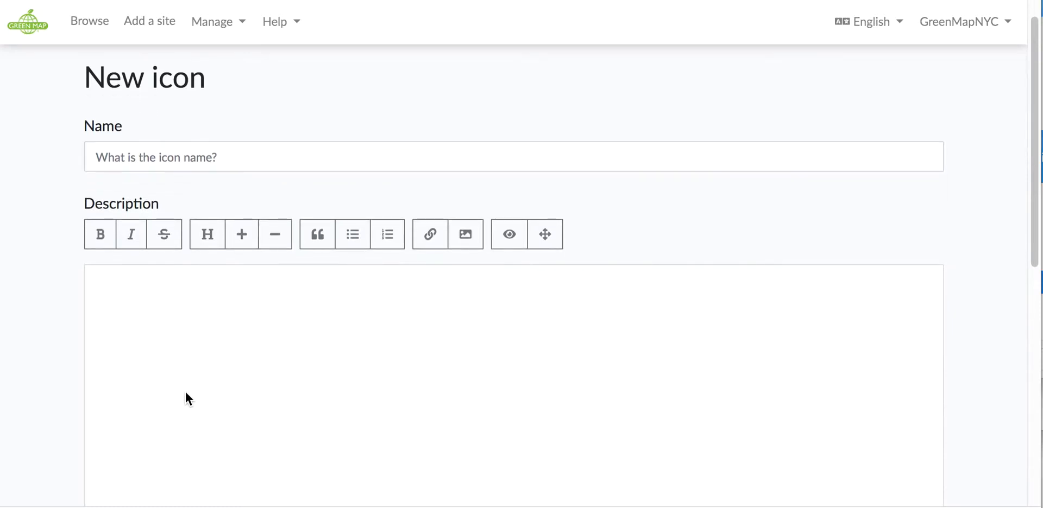
{"action": "scroll", "scroll_direction": "down", "scroll_amount": 3}
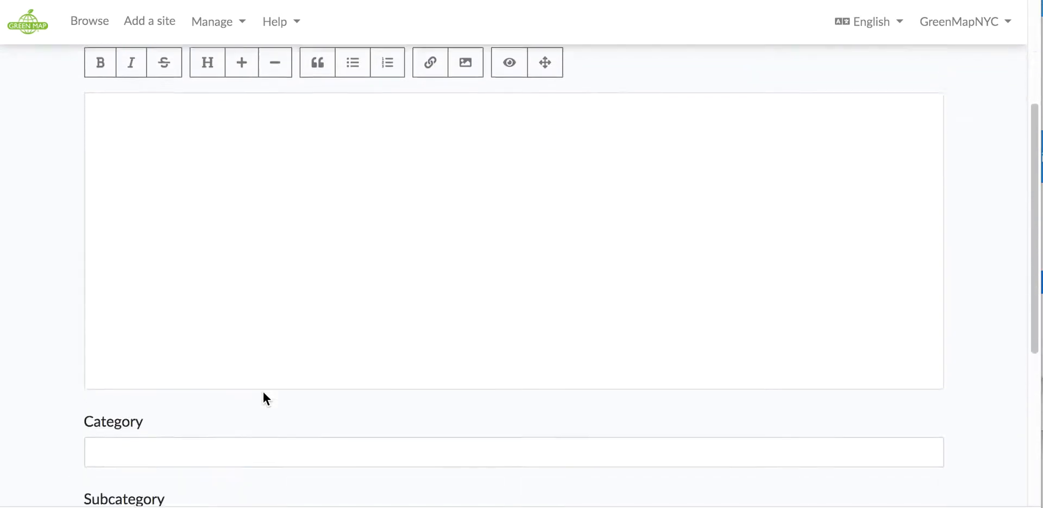
{"action": "scroll", "scroll_direction": "down", "scroll_amount": 3}
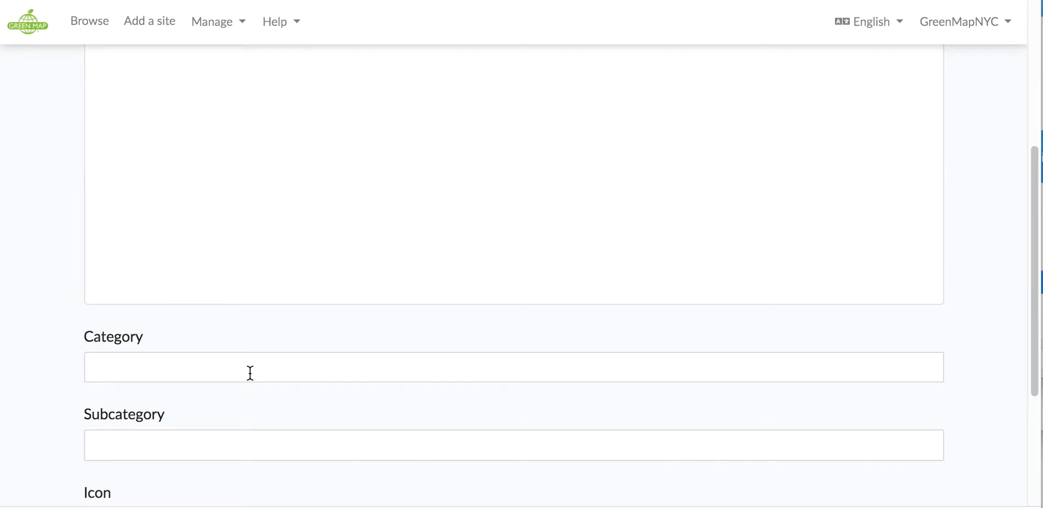
{"action": "scroll", "scroll_direction": "down", "scroll_amount": 3}
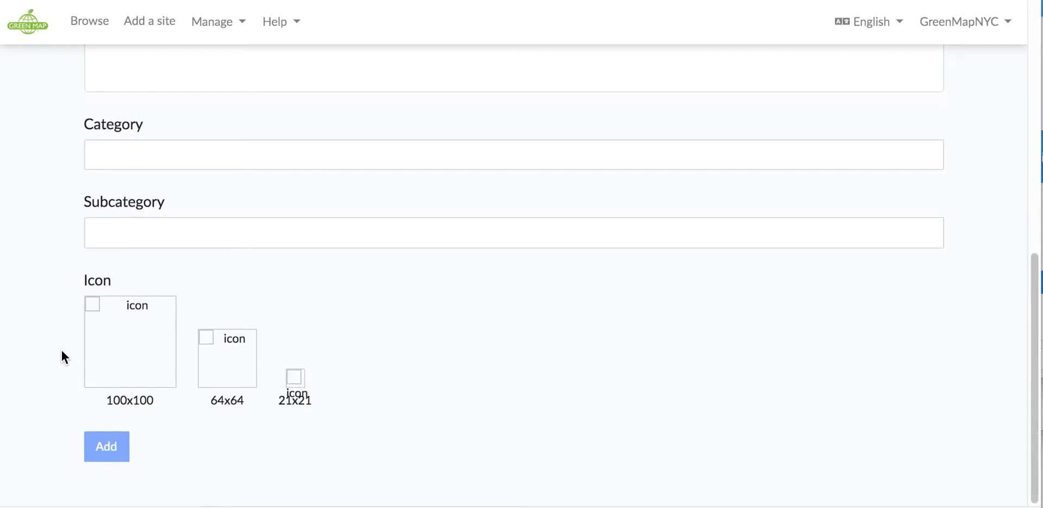
{"action": "mouse_move", "coordinate": [85, 412]}
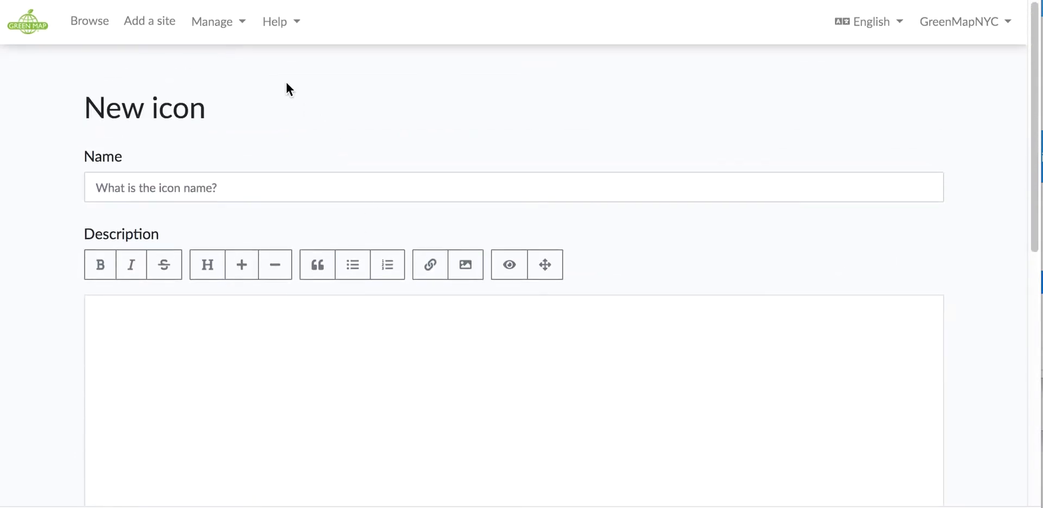
{"action": "mouse_move", "coordinate": [237, 21]}
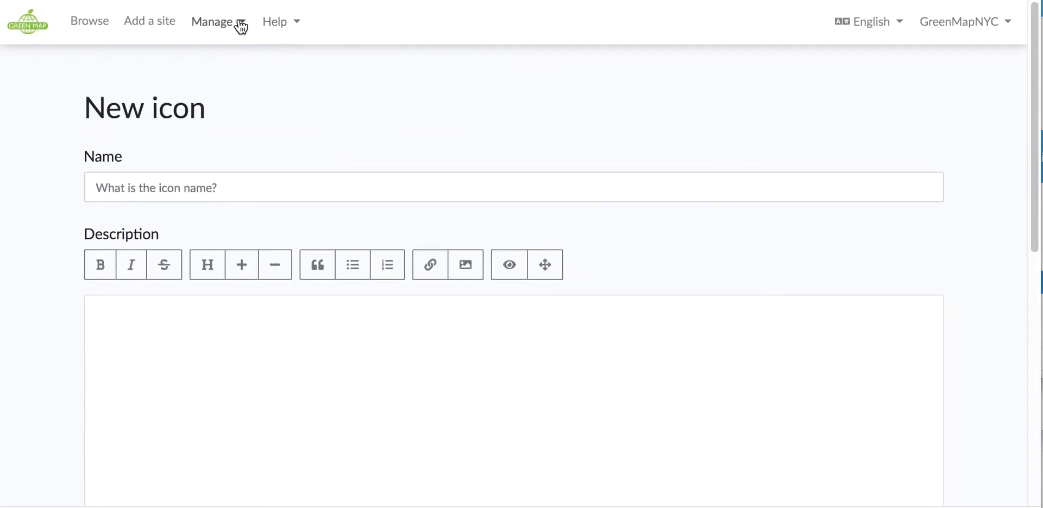